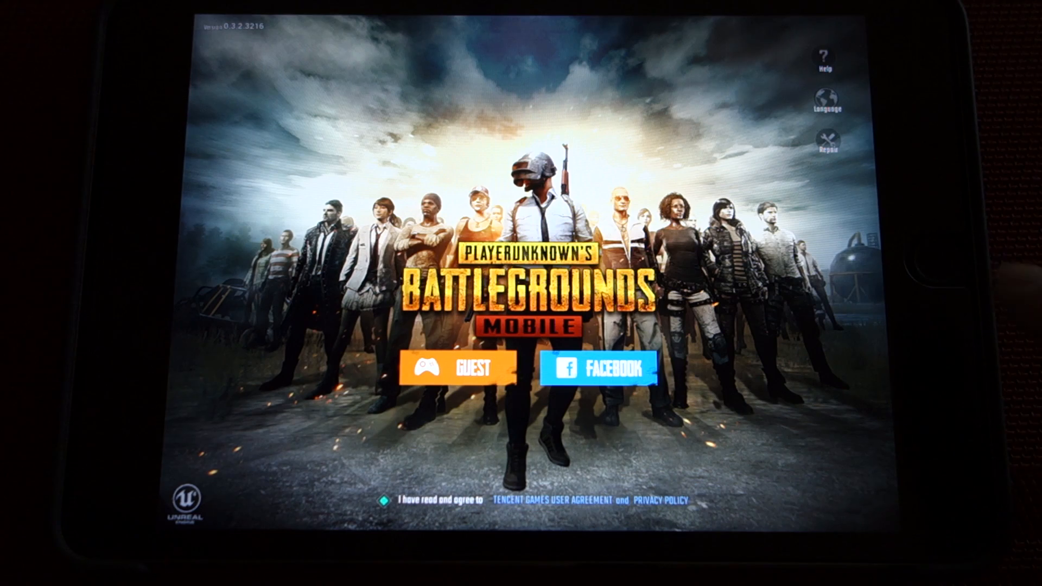
Step: Force-close PUBG Mobile from the app switcher and return to the home screen
key("home")
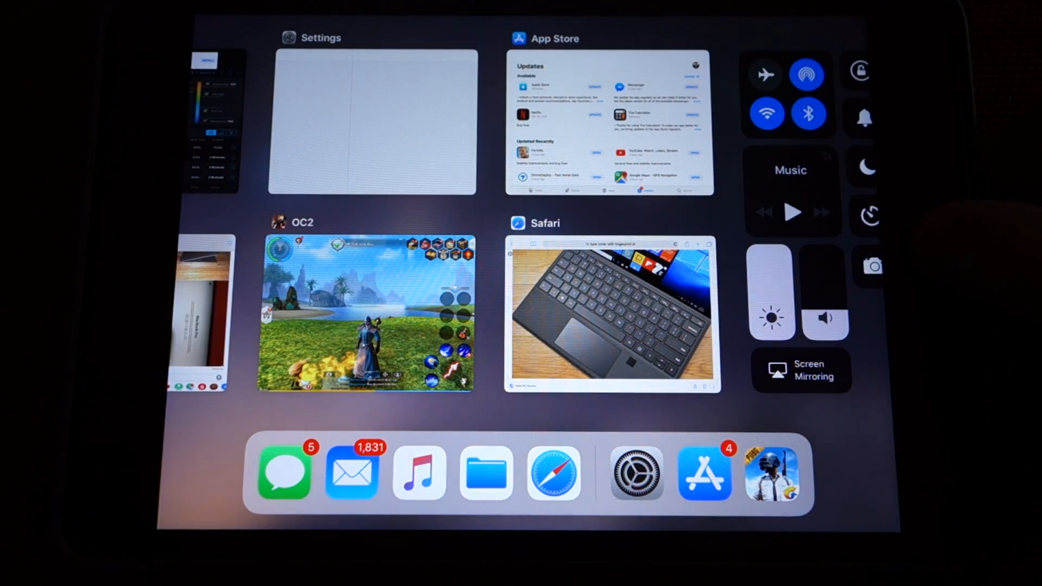
key("home")
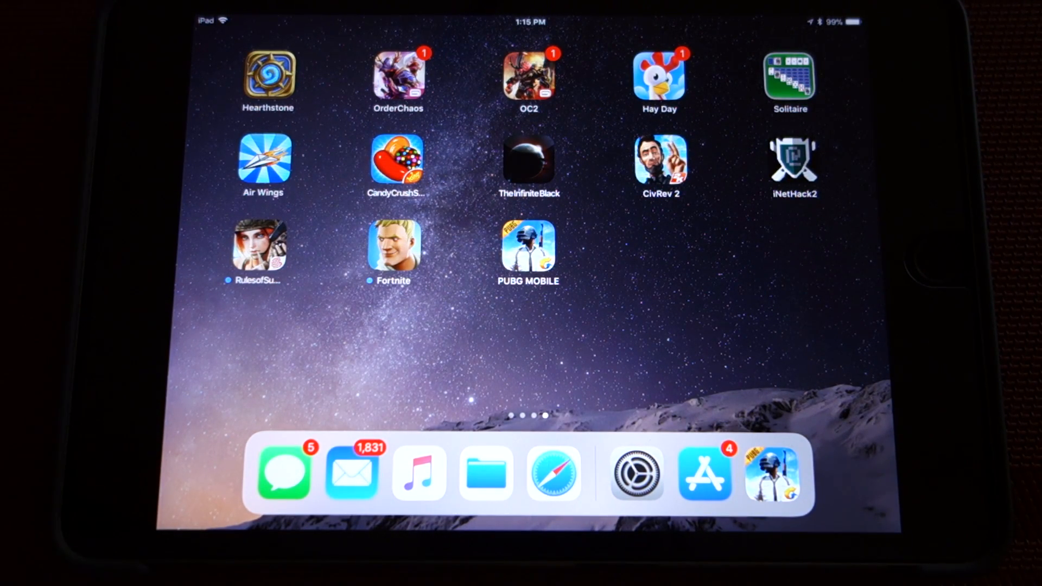
left_click(528, 253)
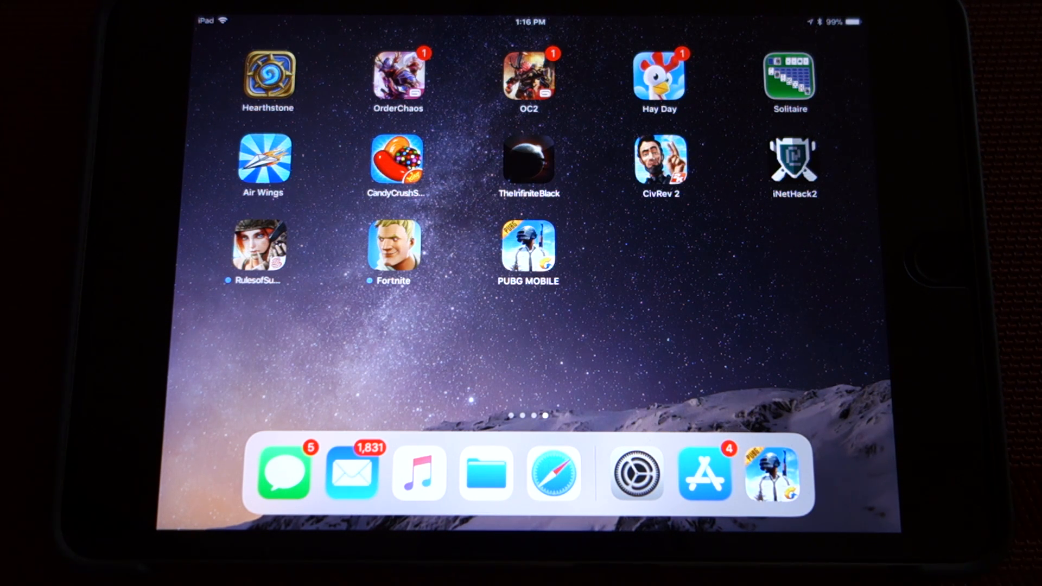
Step: Check Software Update in Settings > General, confirming iOS 11.2.6 is current, then back to General
left_click(636, 474)
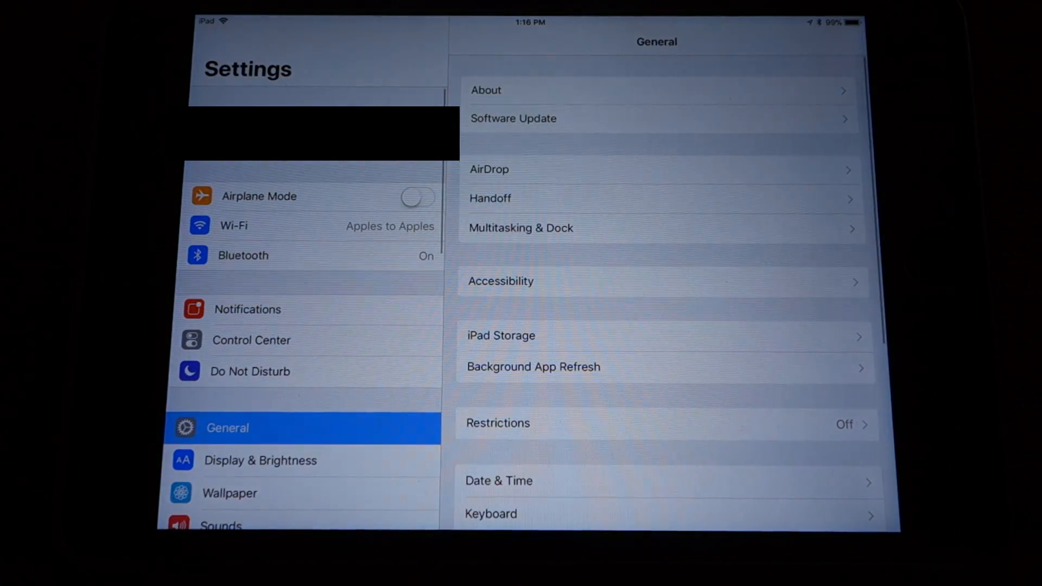
left_click(514, 118)
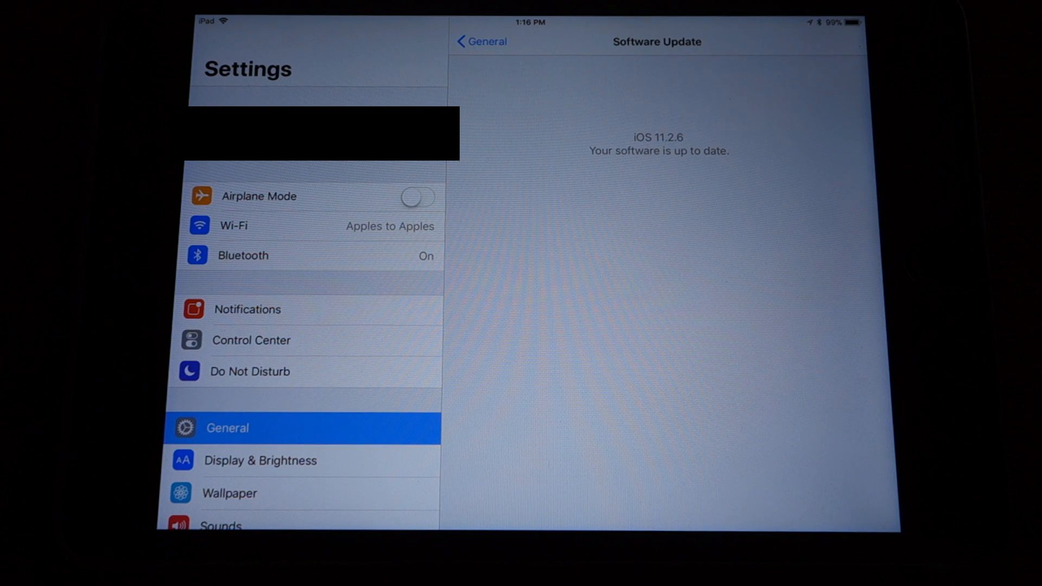
left_click(481, 41)
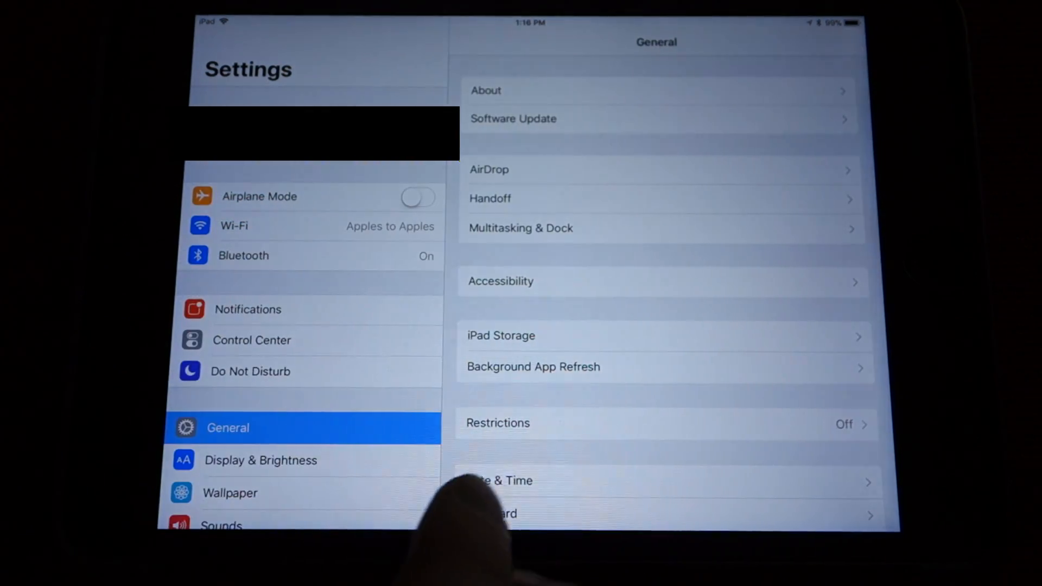
Step: View iPad Storage showing 53 GB of 64 GB used, then return to the home screen
left_click(502, 335)
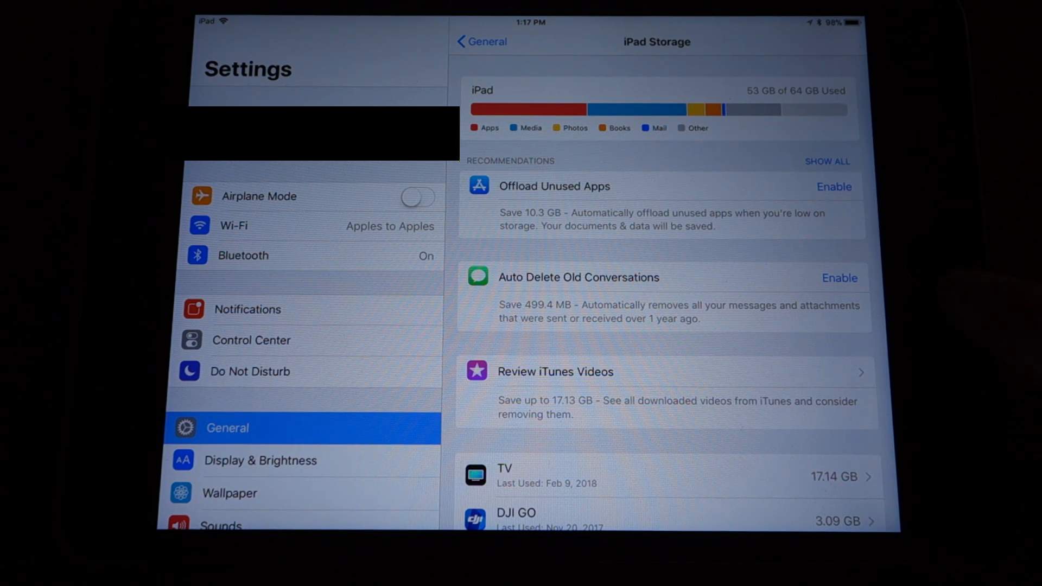
key("home")
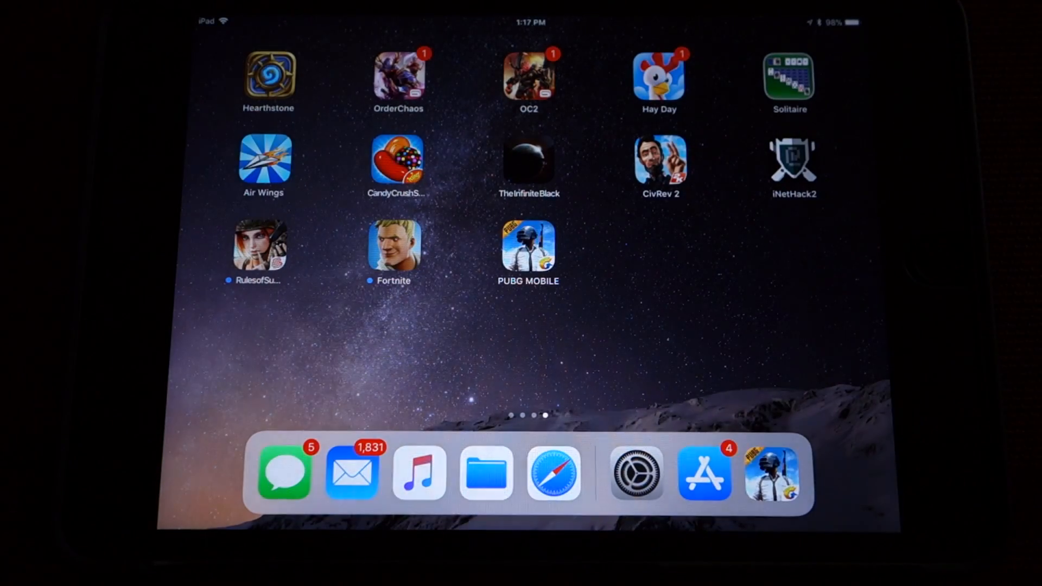